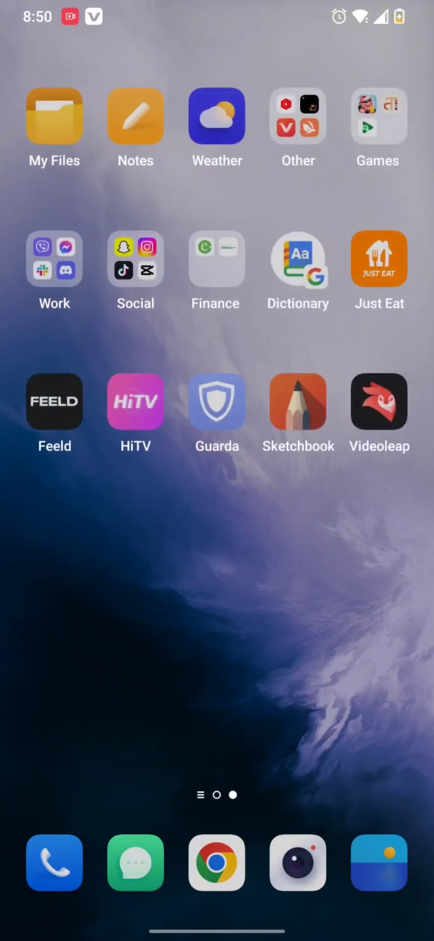
- Launch Sketchbook from the home screen to show the heart sketch
{"action": "left_click", "coordinate": [298, 402]}
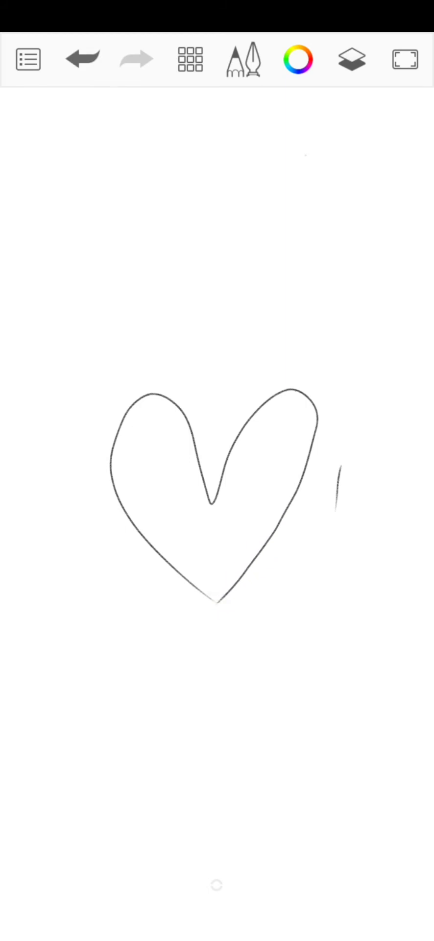
- Hide the Background layer from the Layers list, leaving a transparent checkerboard
{"action": "left_click", "coordinate": [352, 60]}
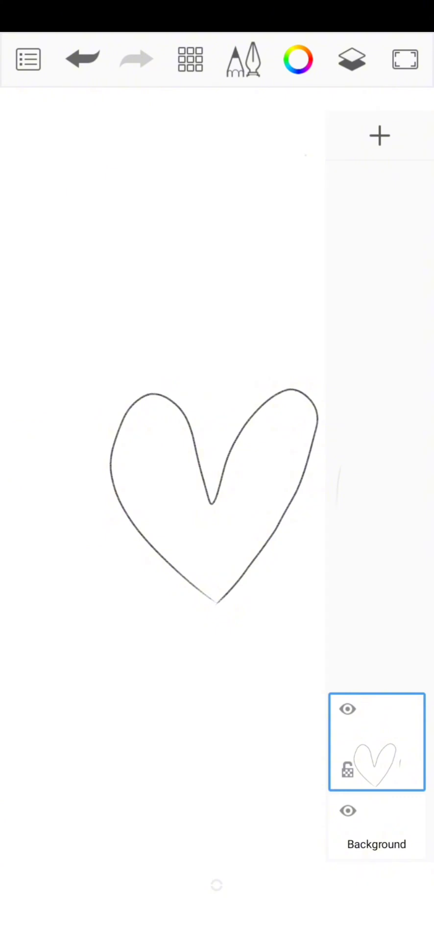
{"action": "left_click", "coordinate": [348, 812]}
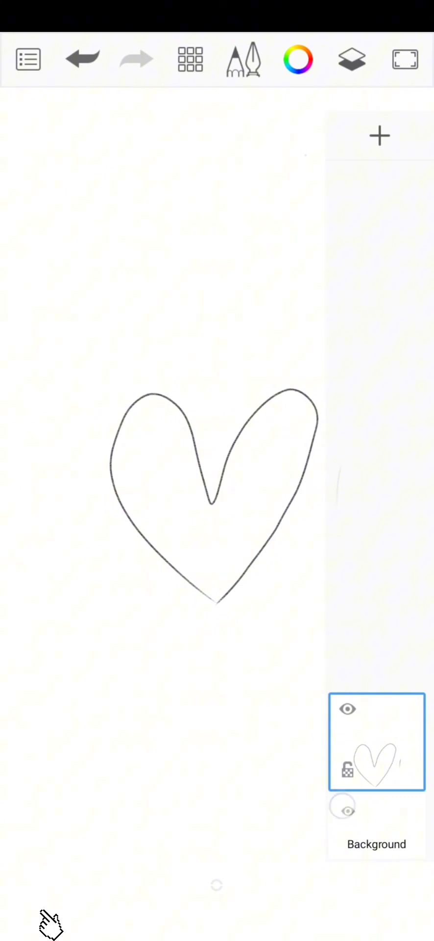
{"action": "left_click", "coordinate": [346, 806]}
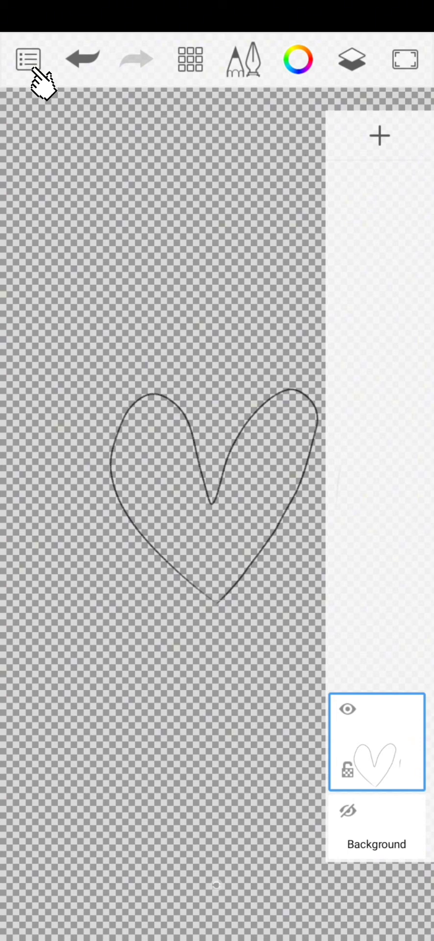
- Open Sketchbook's main menu showing save and share options
{"action": "left_click", "coordinate": [27, 59]}
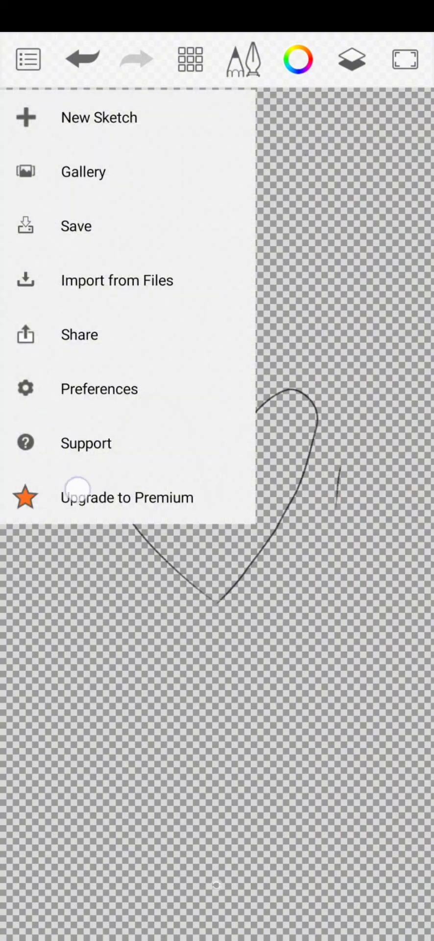